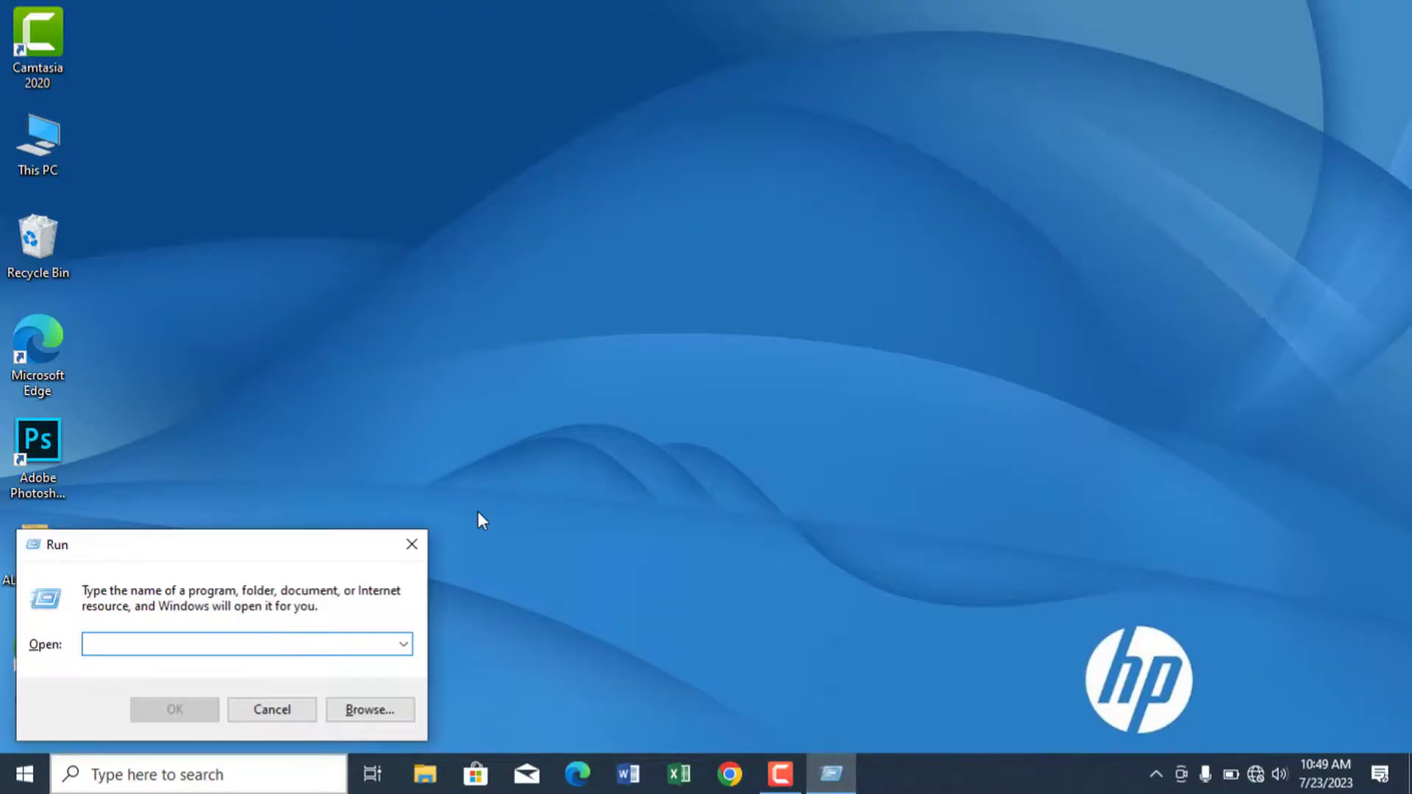
# Step: Launch System Configuration by running msconfig from the Run dialog
pyautogui.write('msconfig')
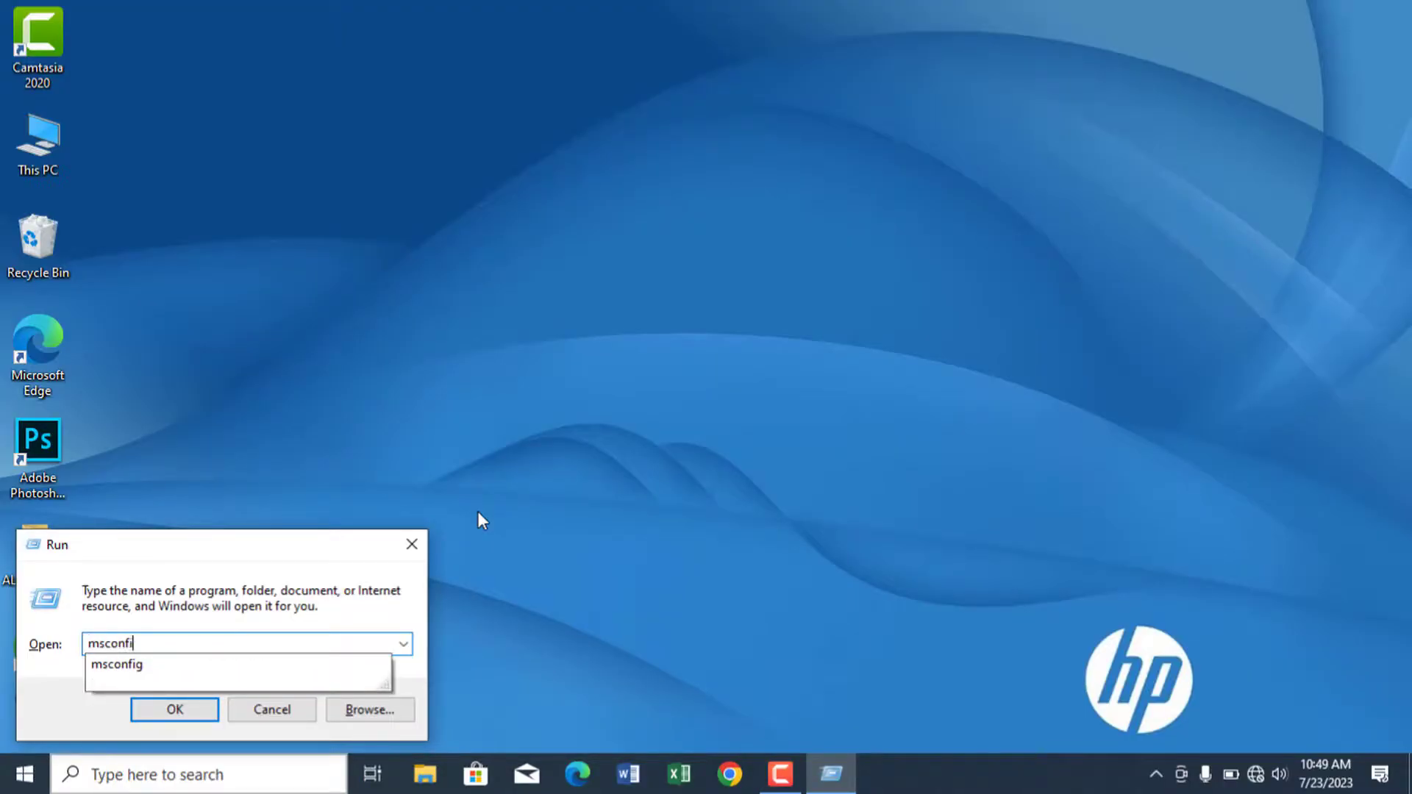
pyautogui.click(173, 709)
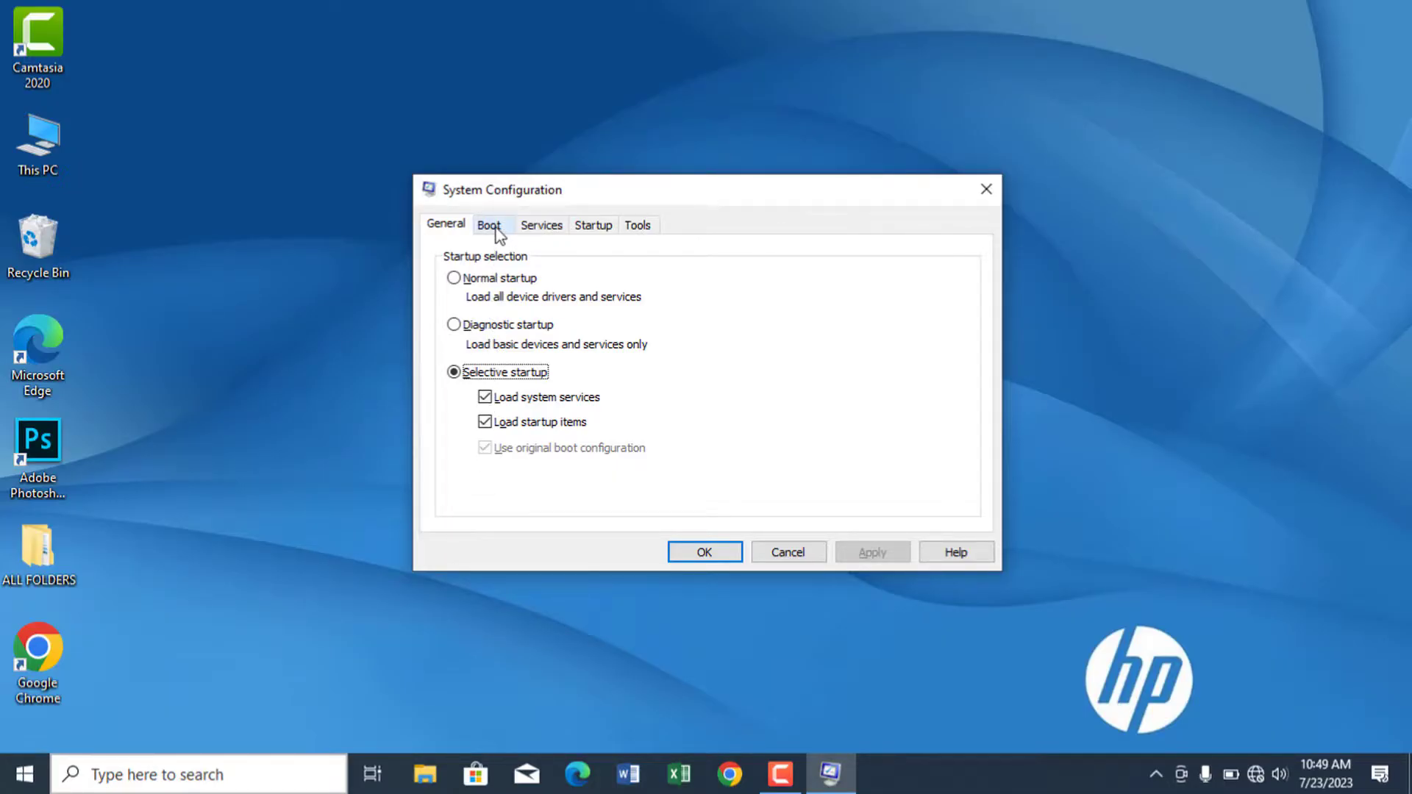
# Step: Delete the Windows 10 (D:\WINDOWS) boot entry, apply the change and restart the PC
pyautogui.click(488, 224)
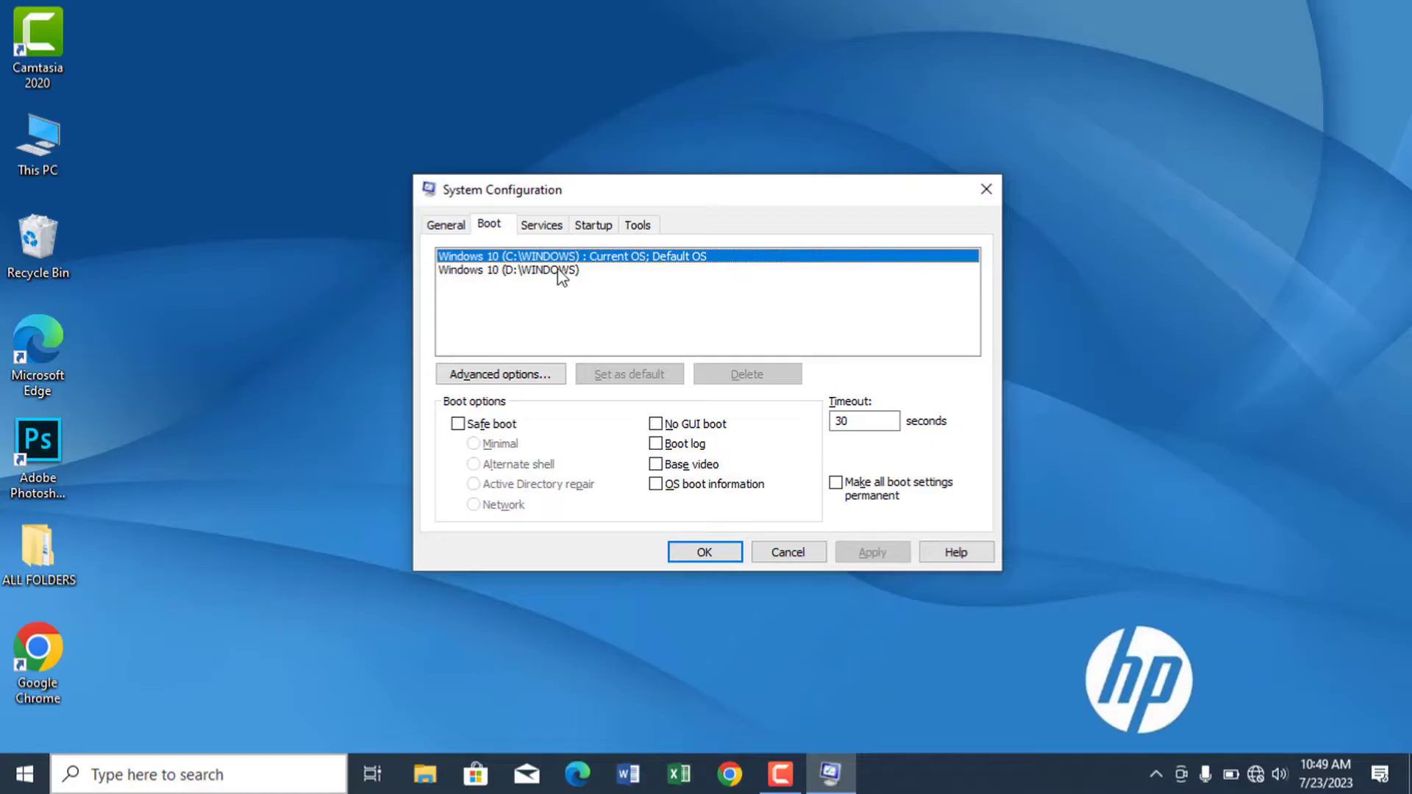
pyautogui.click(506, 271)
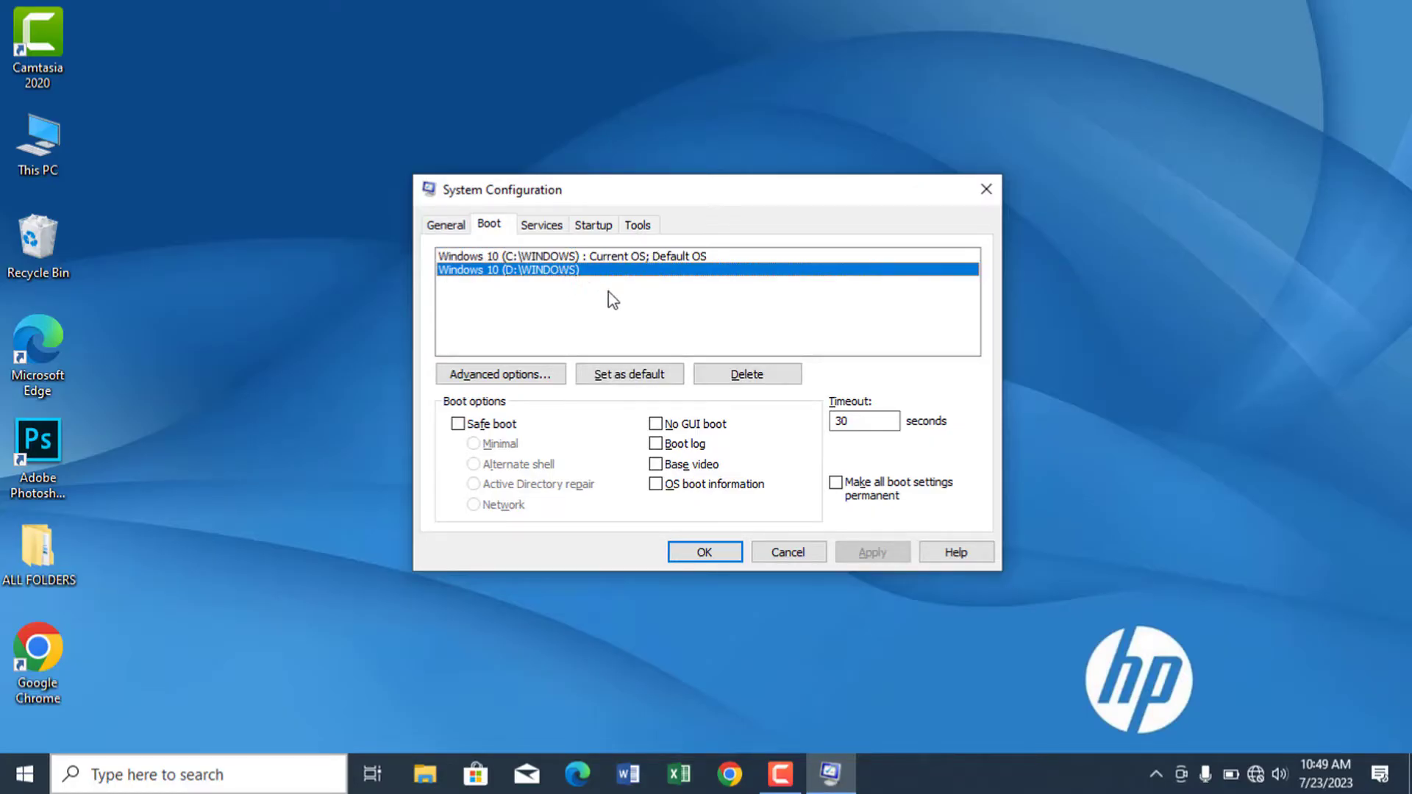
pyautogui.click(745, 374)
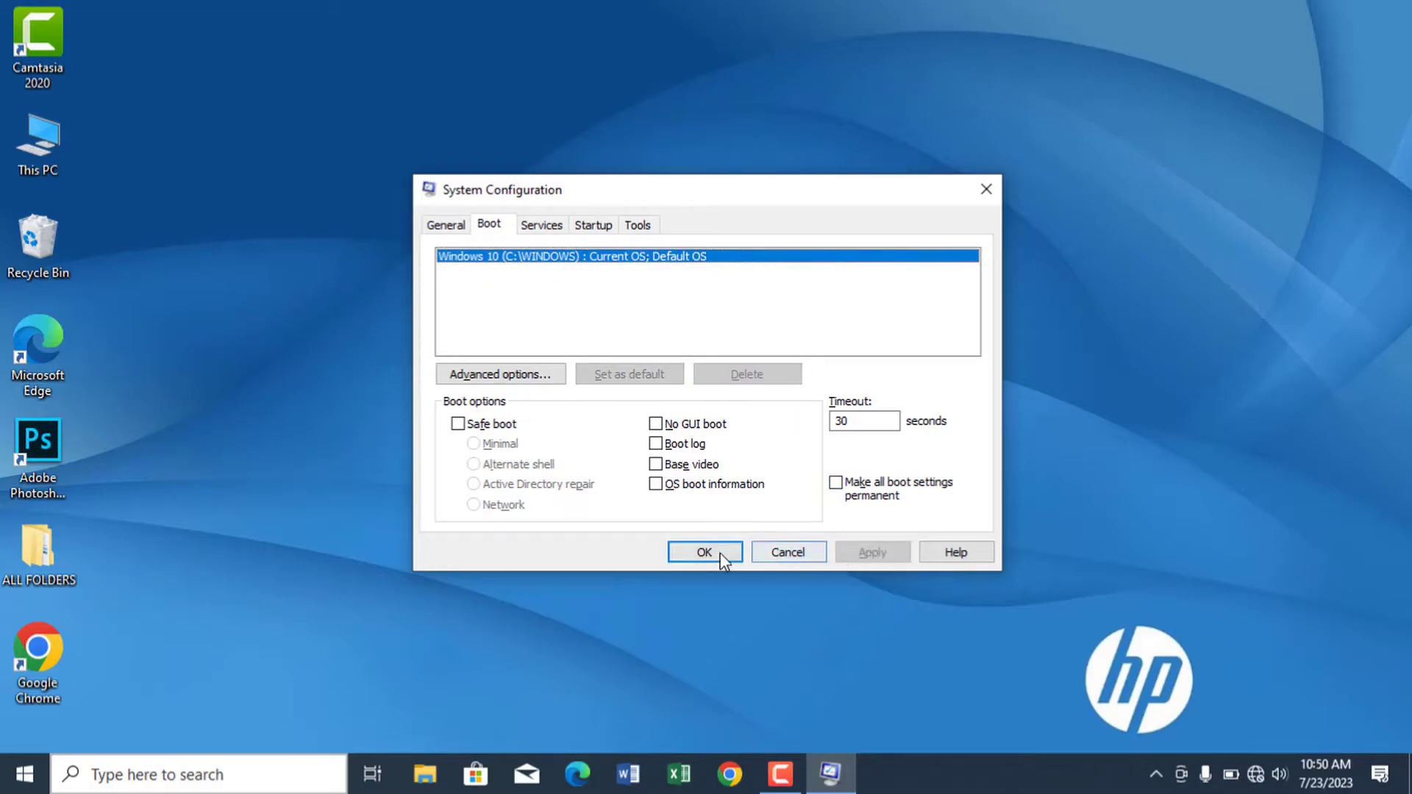
pyautogui.click(704, 551)
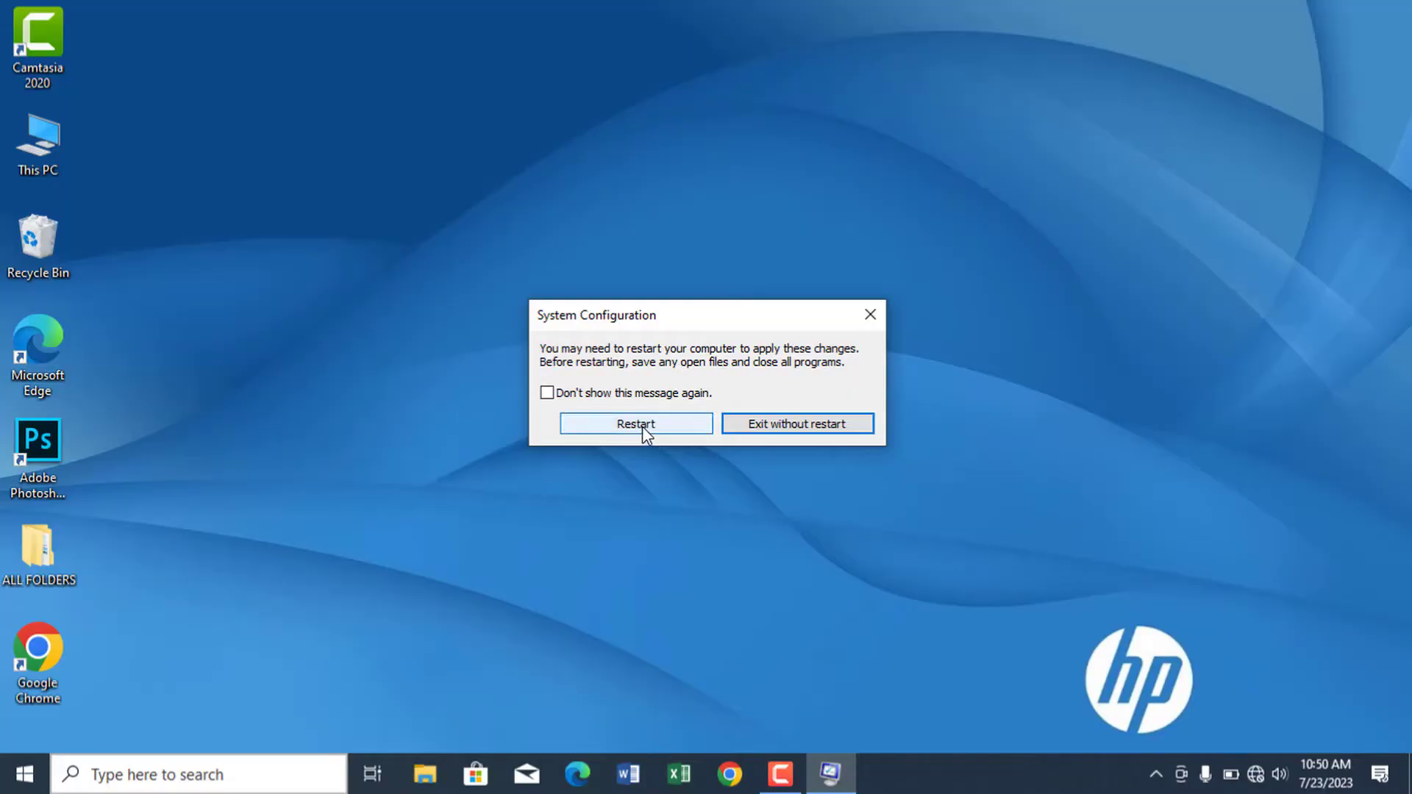
pyautogui.click(635, 424)
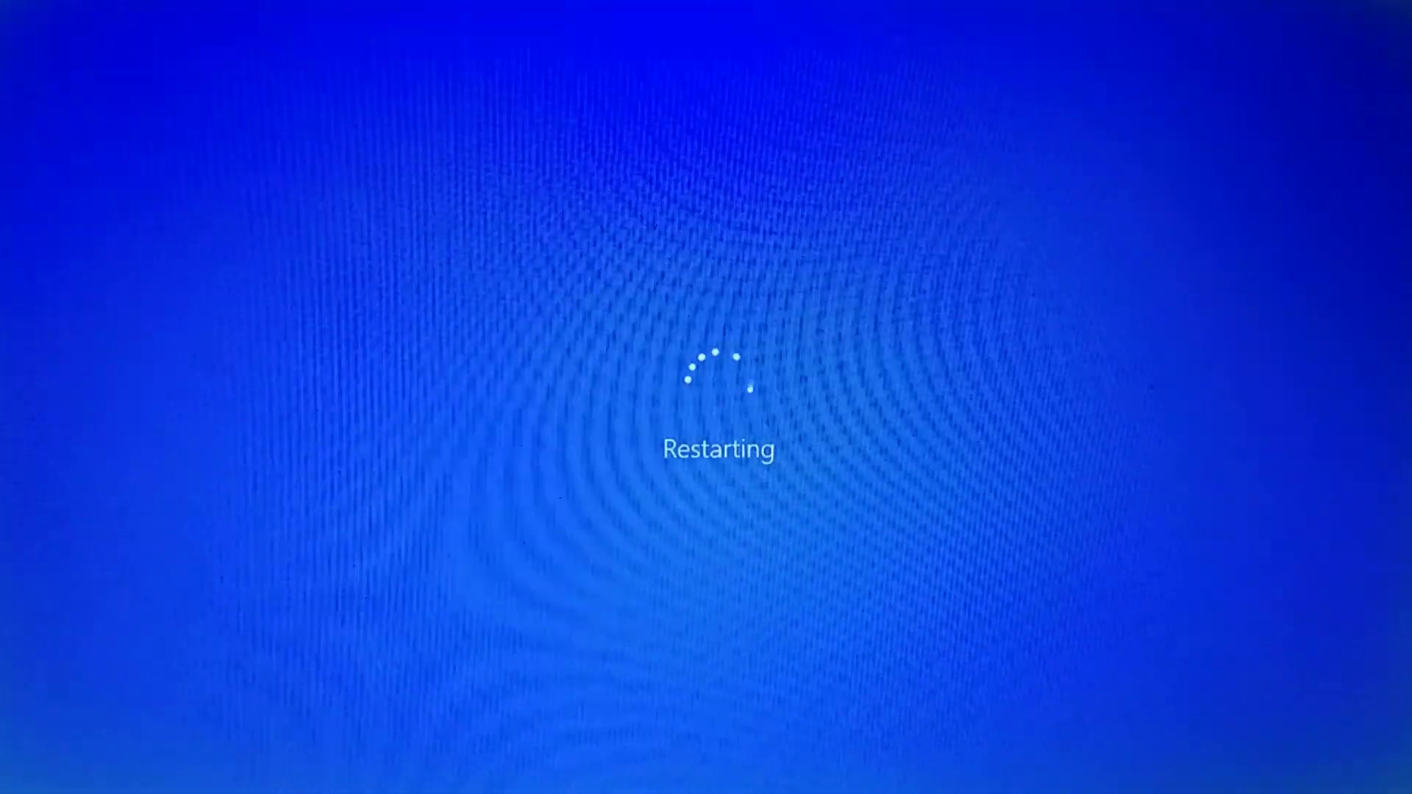